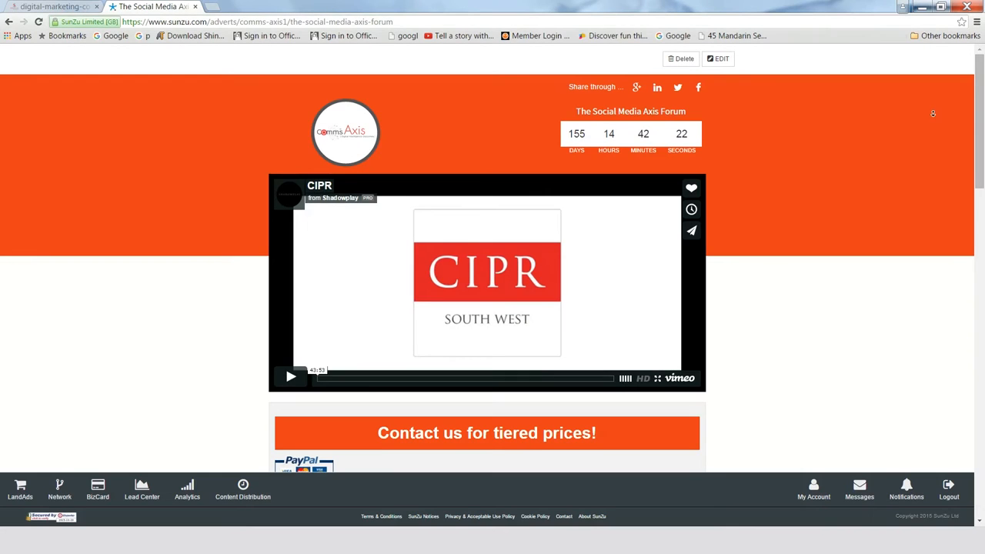
Choose the Event/Retail template from the template list and continue to the draft editor.
scroll(down, 3)
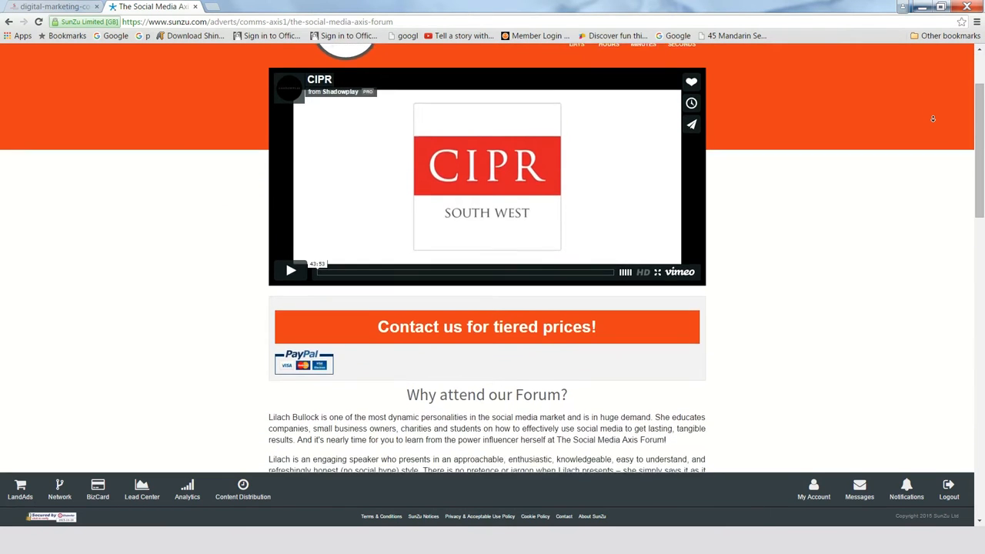
scroll(down, 3)
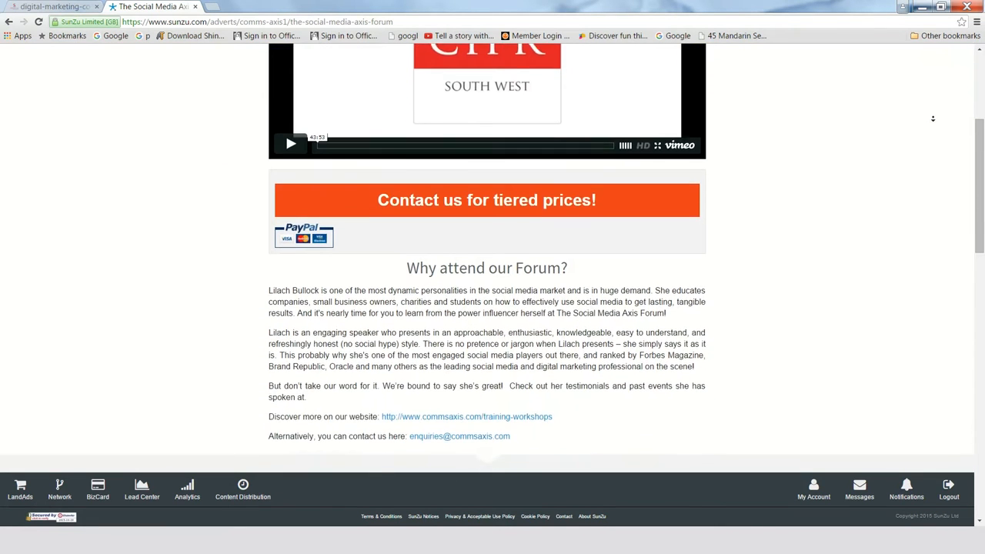
scroll(down, 3)
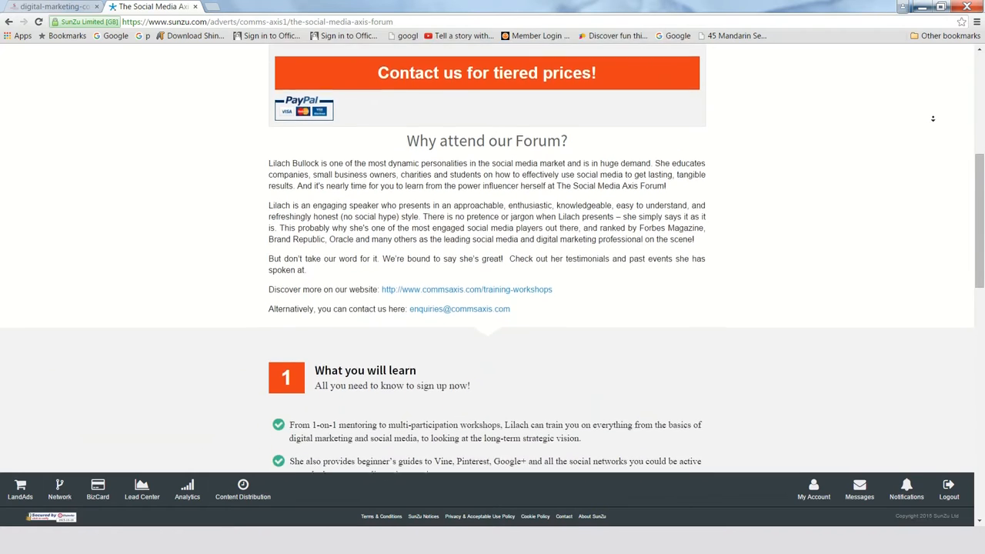
scroll(down, 3)
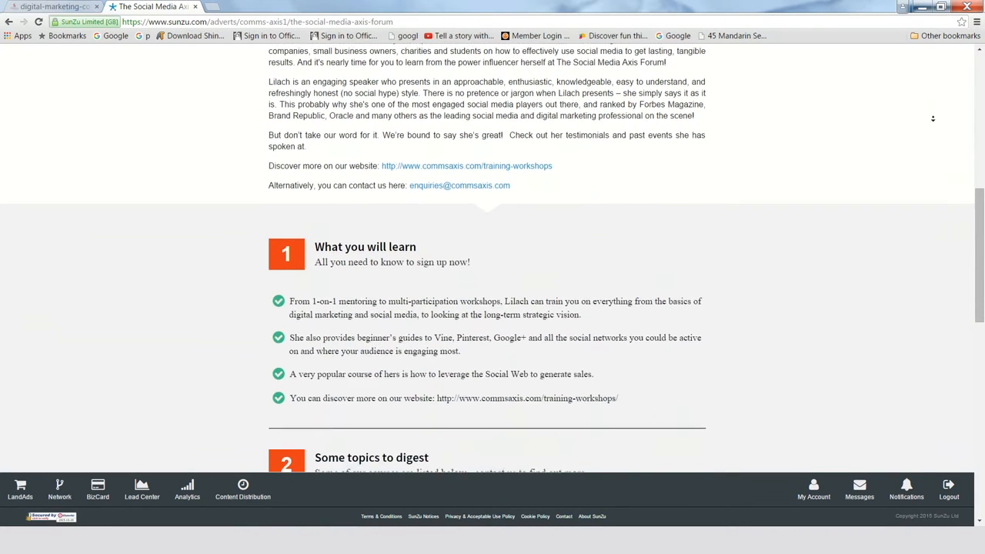
scroll(down, 3)
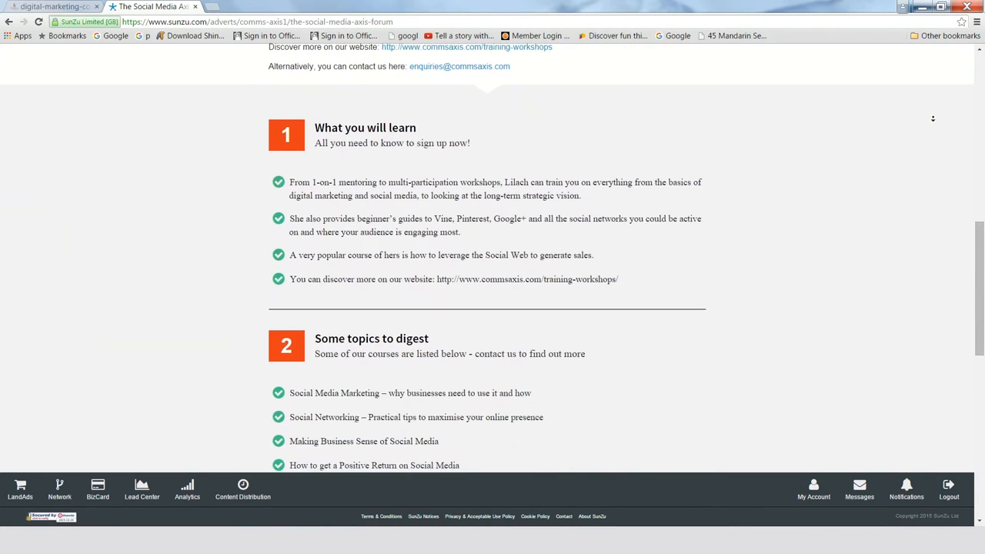
scroll(down, 3)
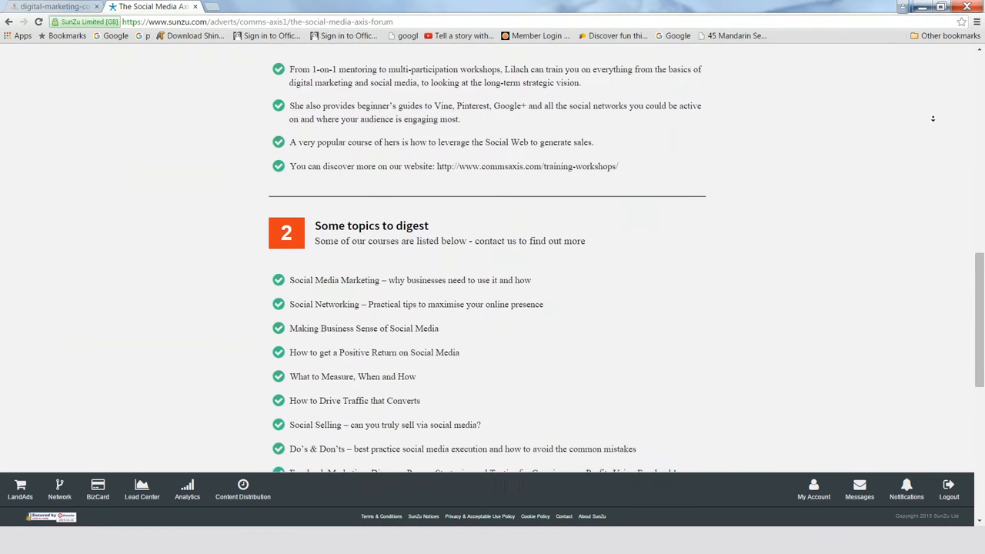
scroll(down, 3)
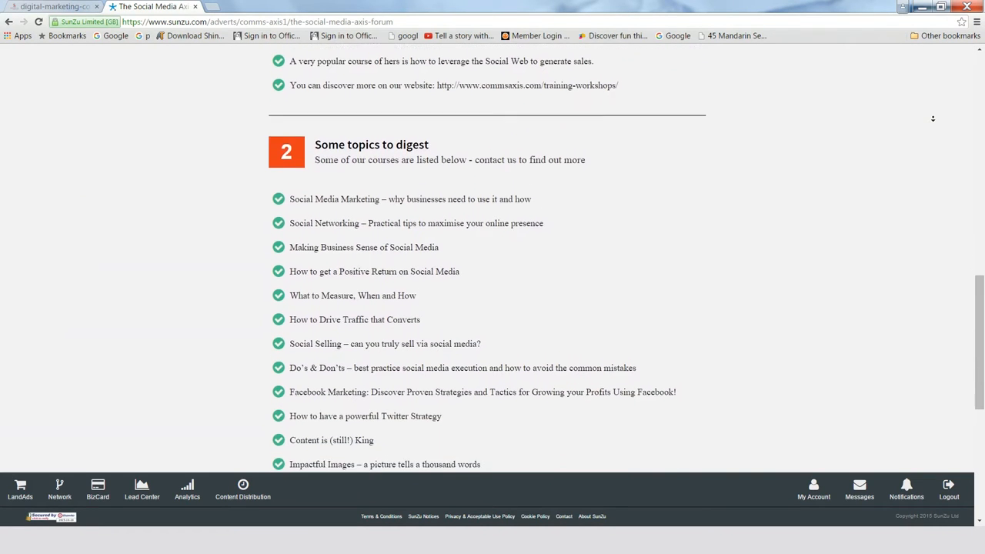
scroll(down, 3)
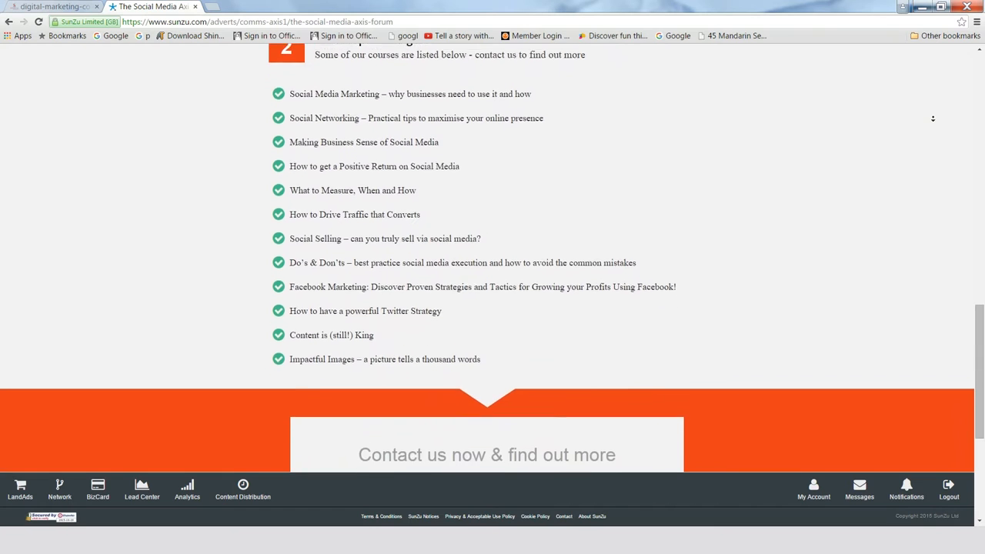
scroll(down, 3)
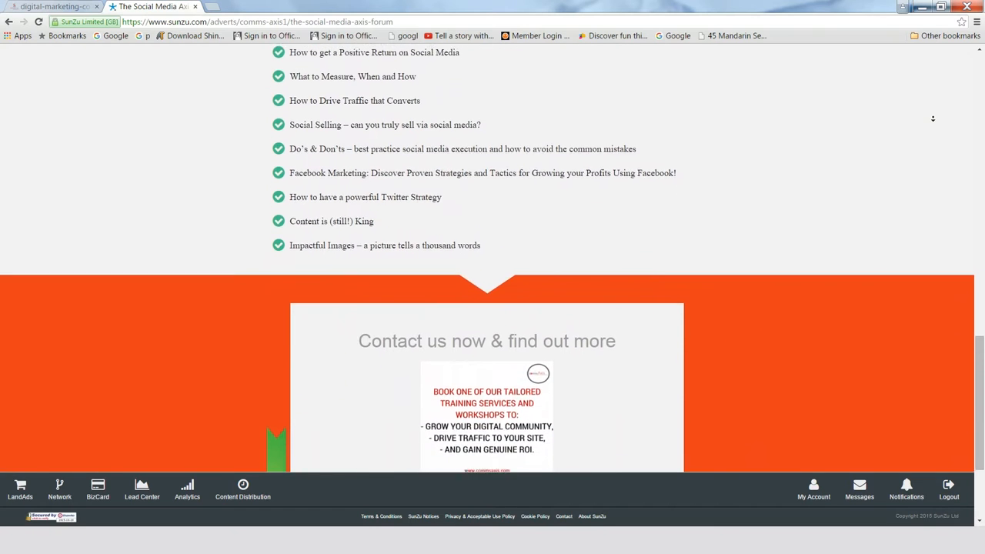
scroll(down, 3)
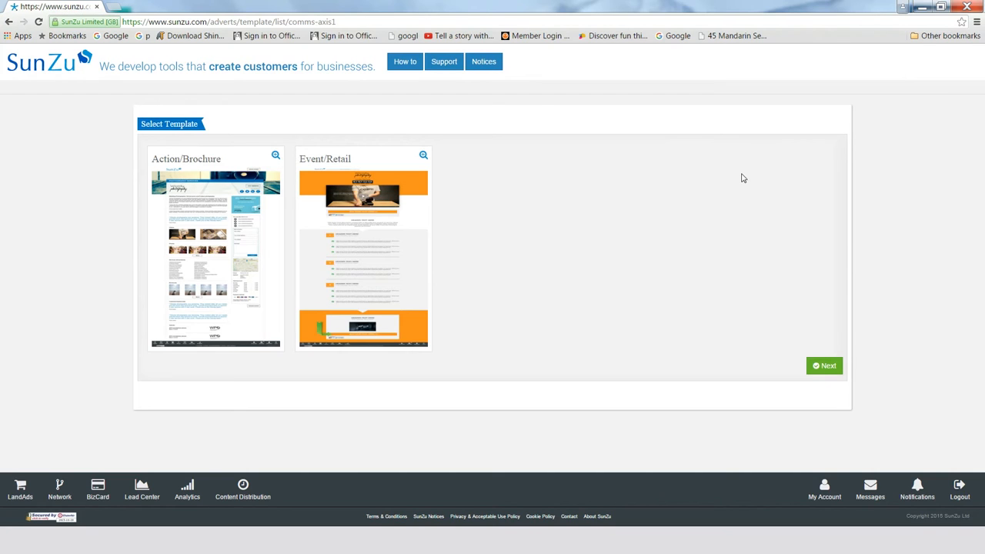
click(363, 253)
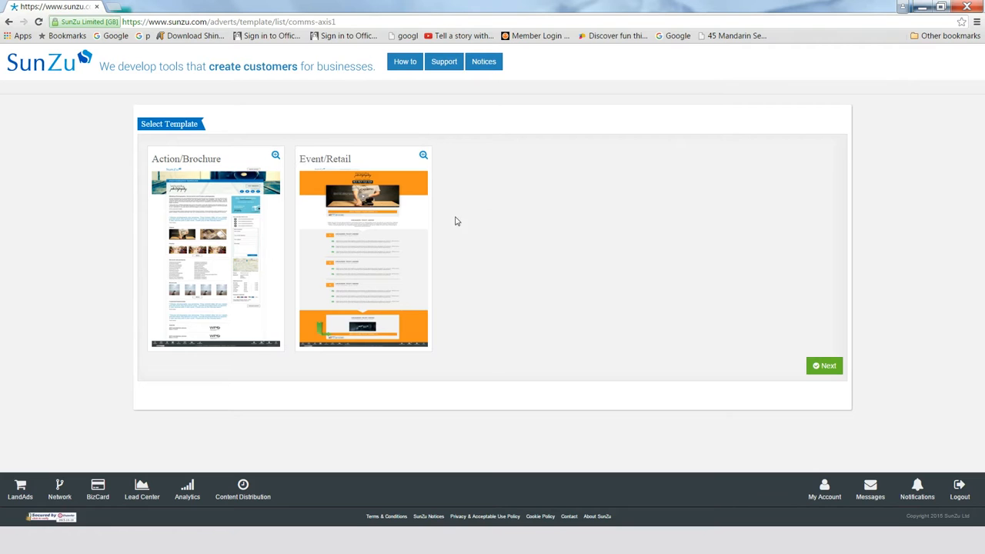
click(825, 366)
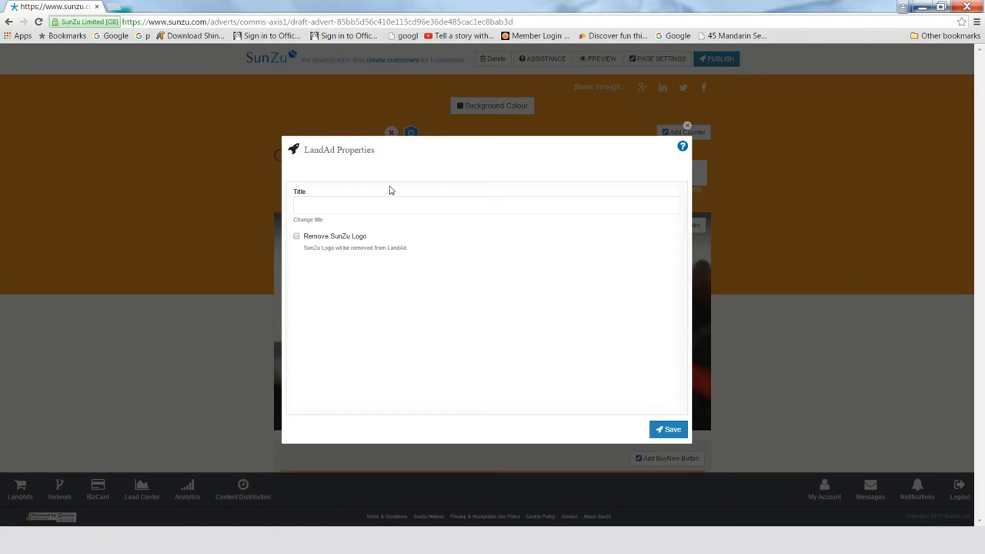
Save the LandAd properties with title 'Marketing Course' and Remove SunZu Logo ticked.
text(Marketing Course)
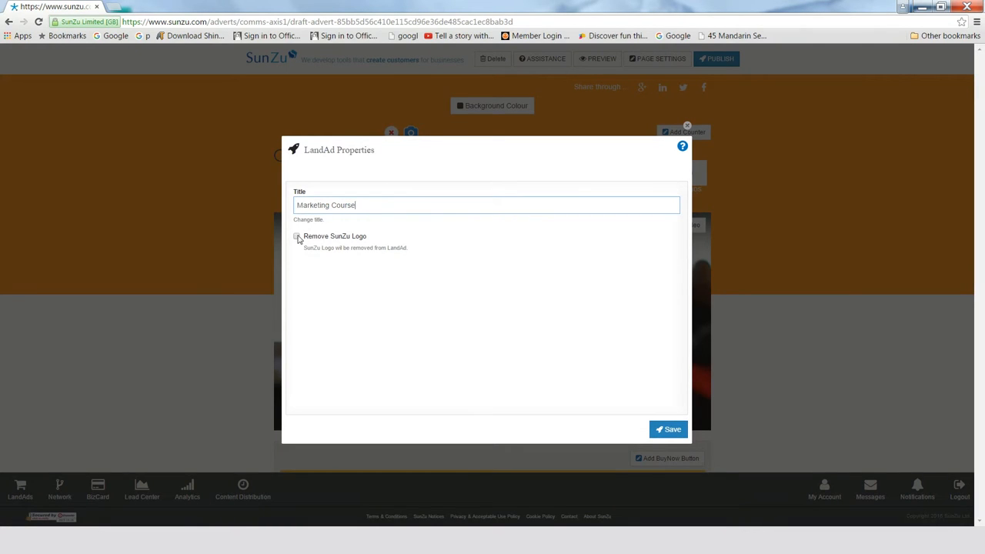
click(296, 237)
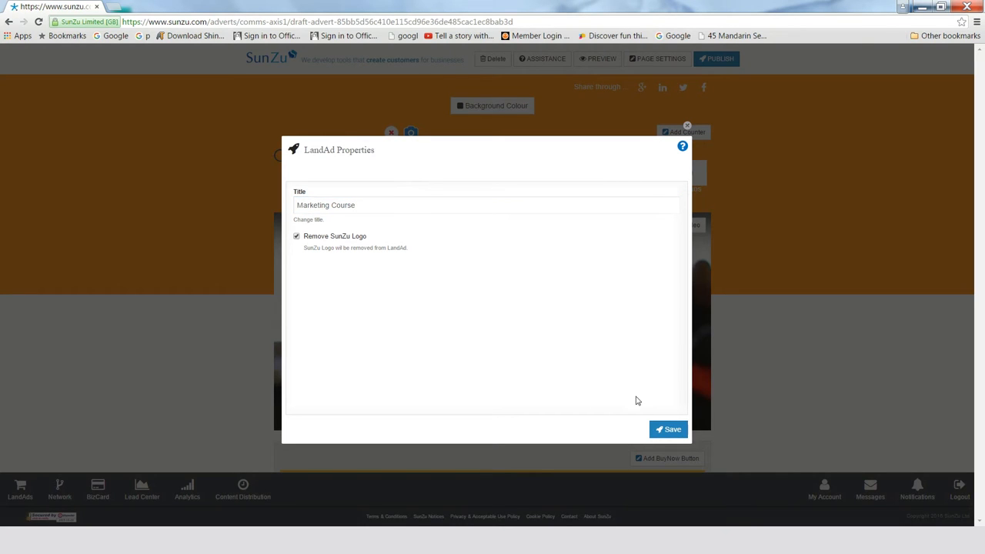
click(668, 428)
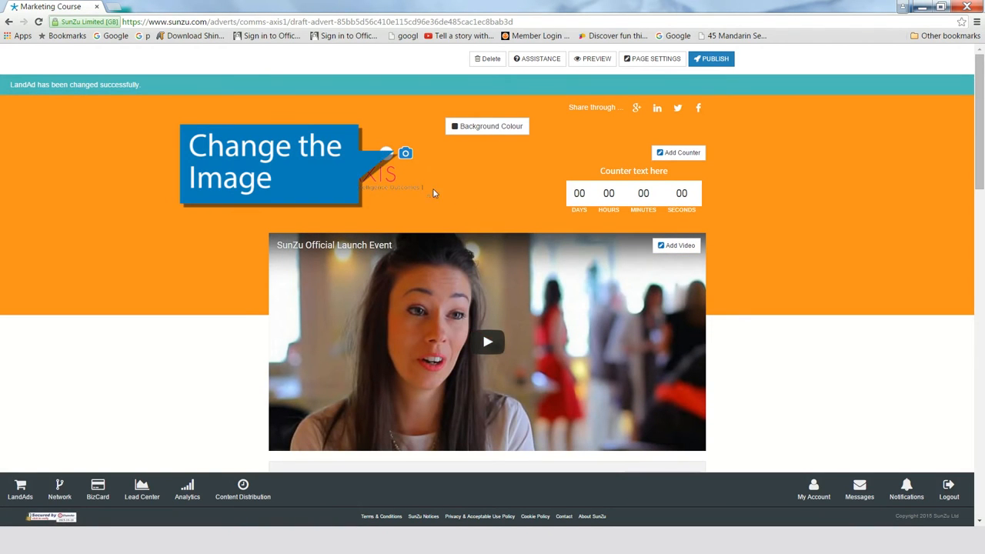
Apply the circular Comms Axis image from the saved logos as the LandAd's header logo.
click(406, 154)
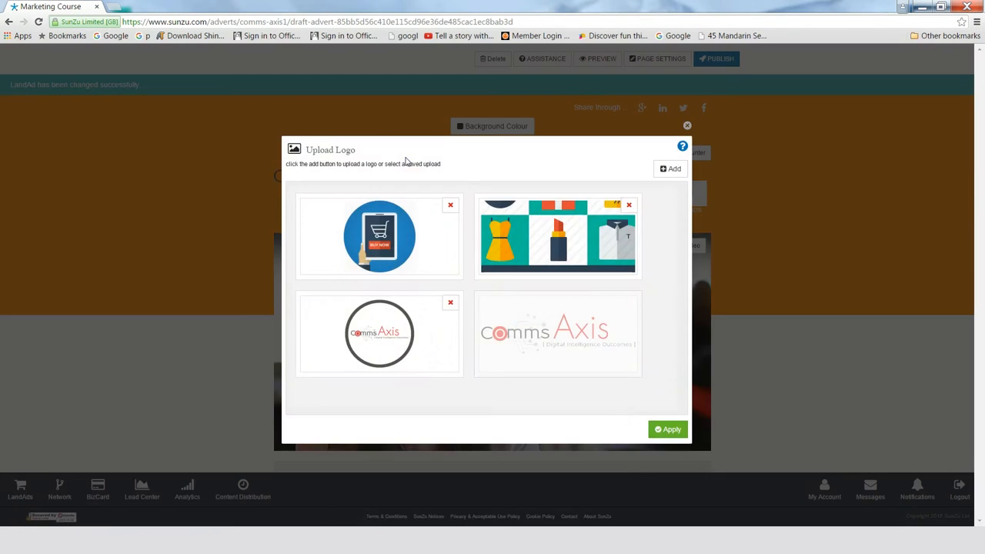
click(378, 332)
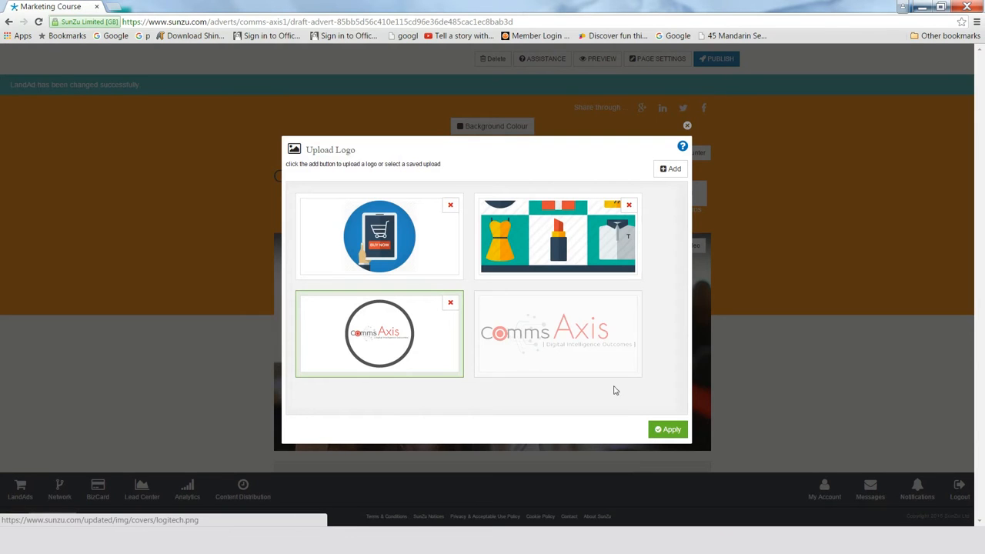
click(668, 427)
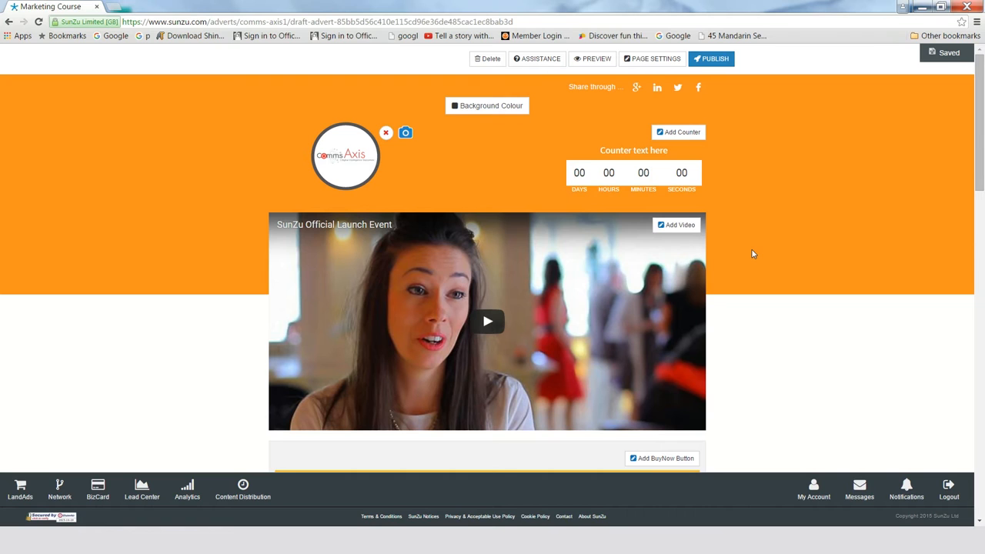
mouse_move(486, 105)
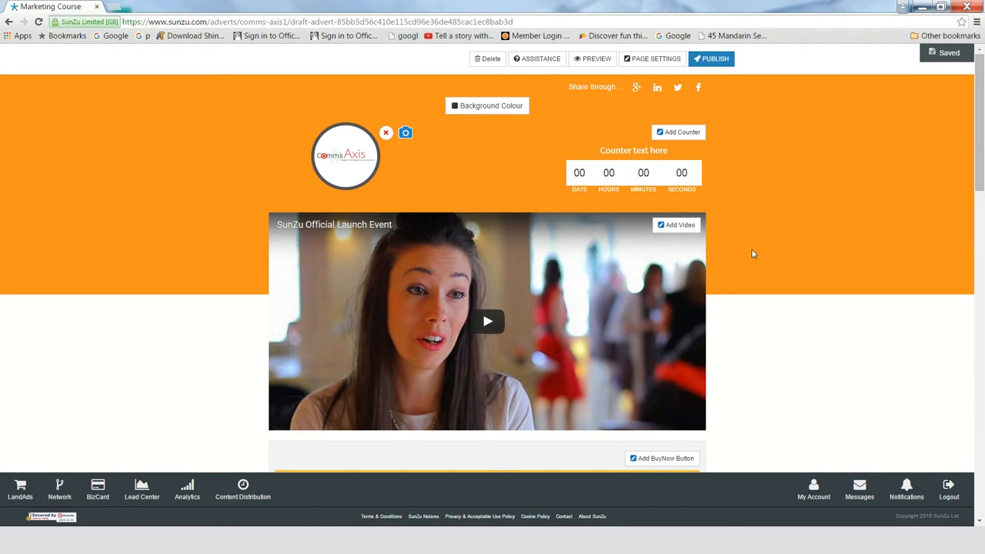
click(486, 105)
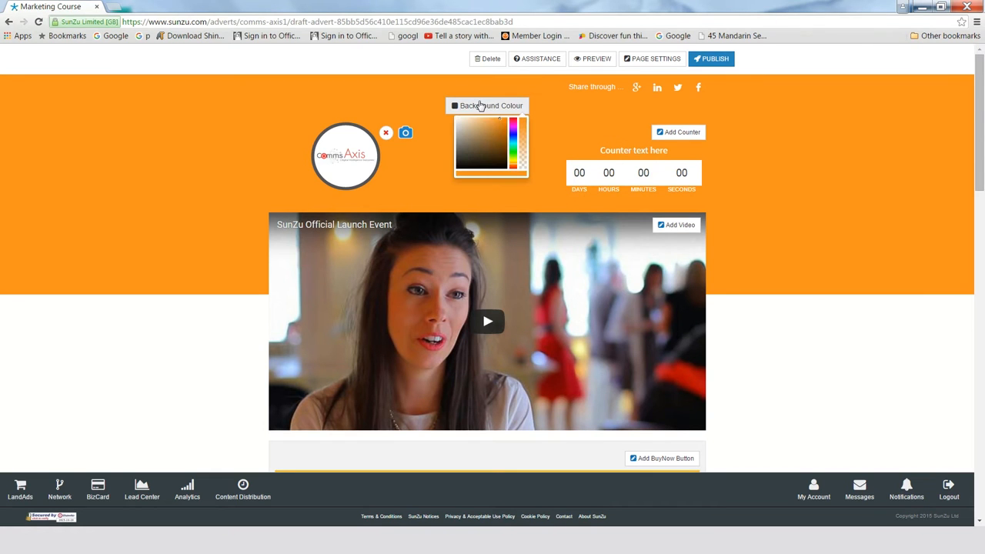
click(508, 130)
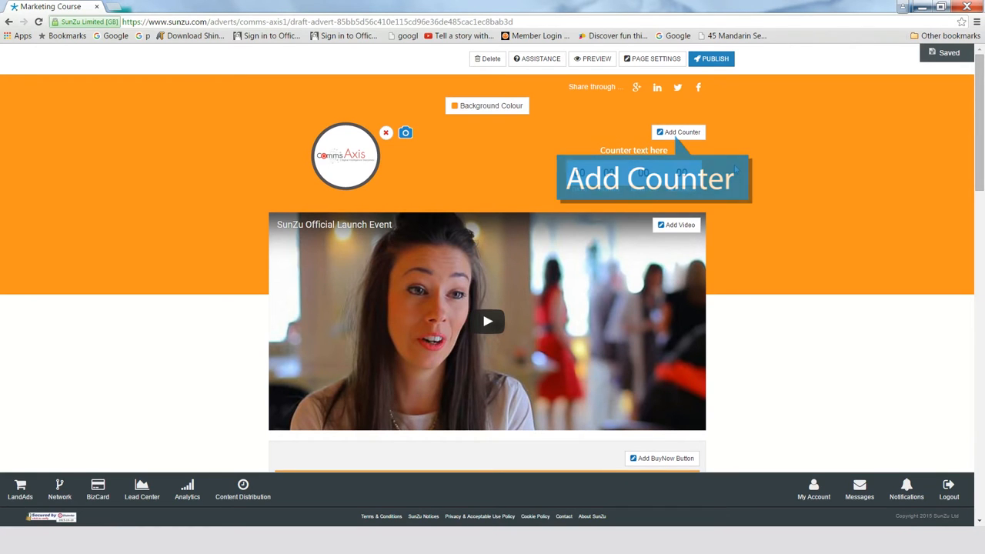
Create and save a countdown counter titled 'Launch' set to 23 October 2015.
click(677, 133)
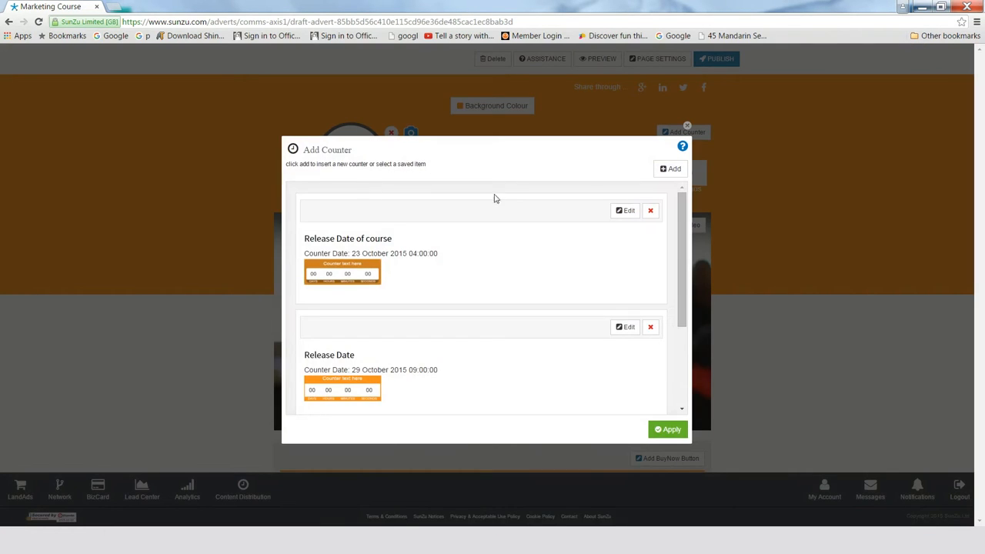
click(671, 167)
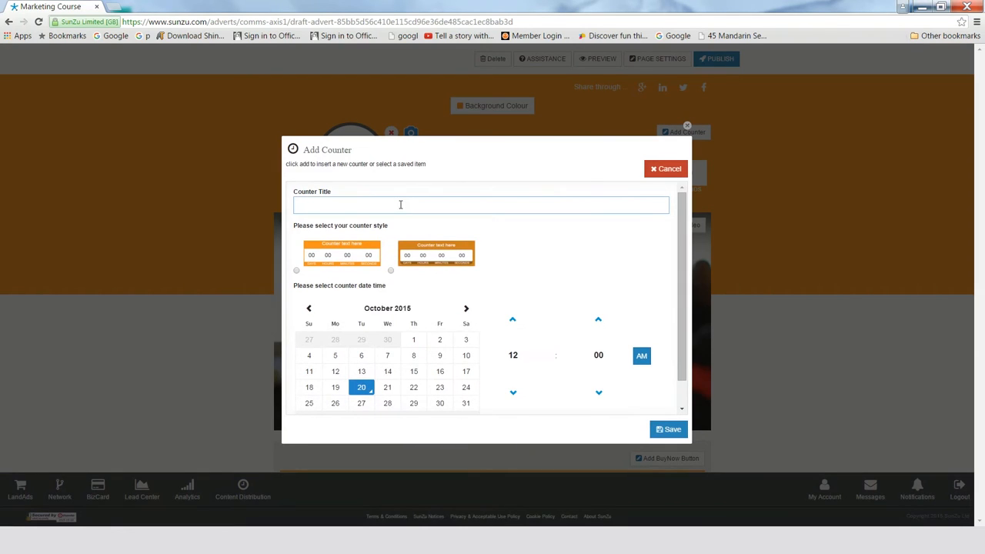
text(Launch)
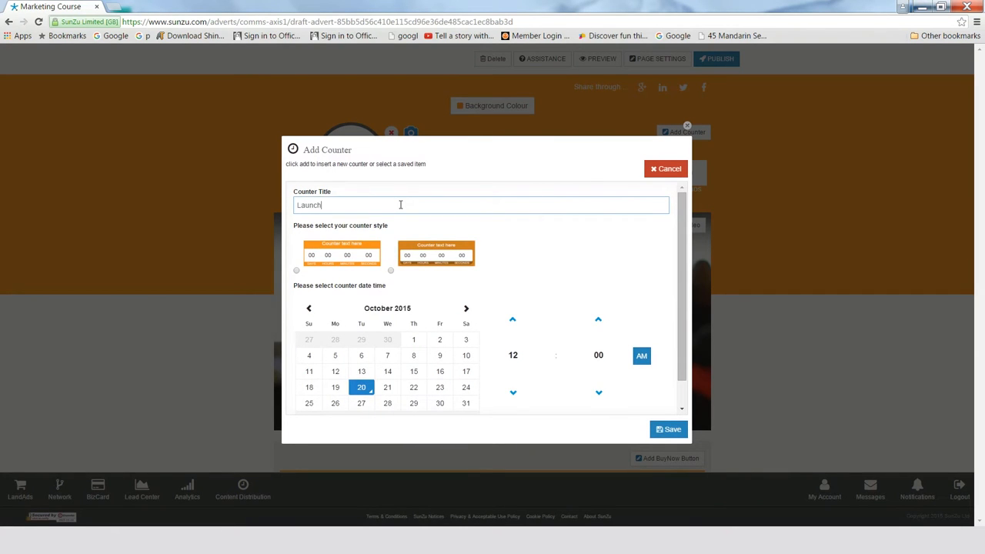
click(390, 271)
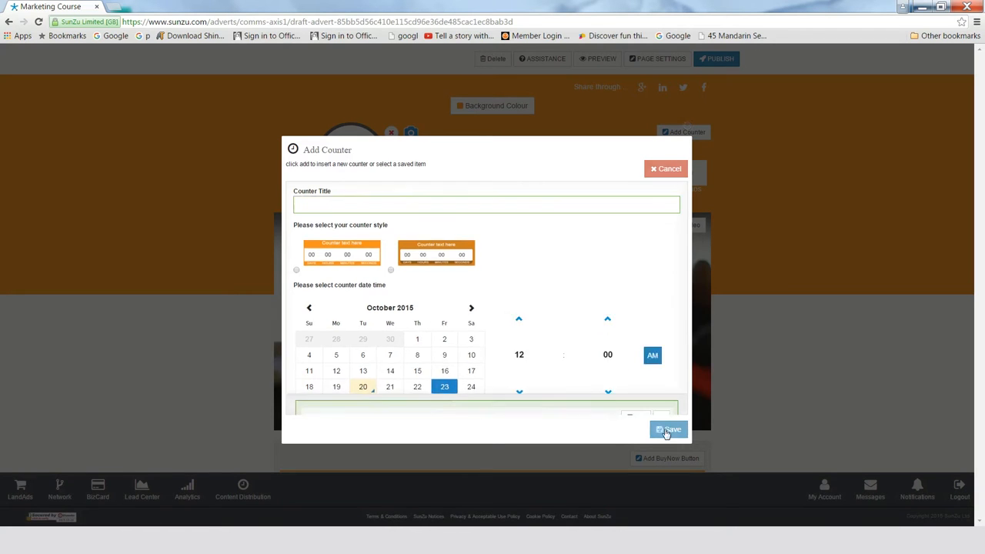
click(668, 429)
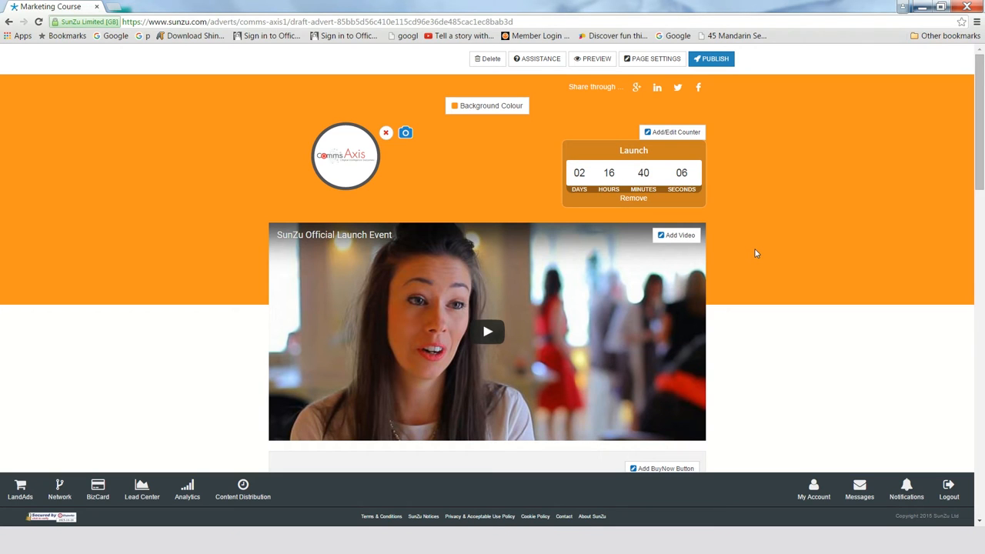
mouse_move(677, 235)
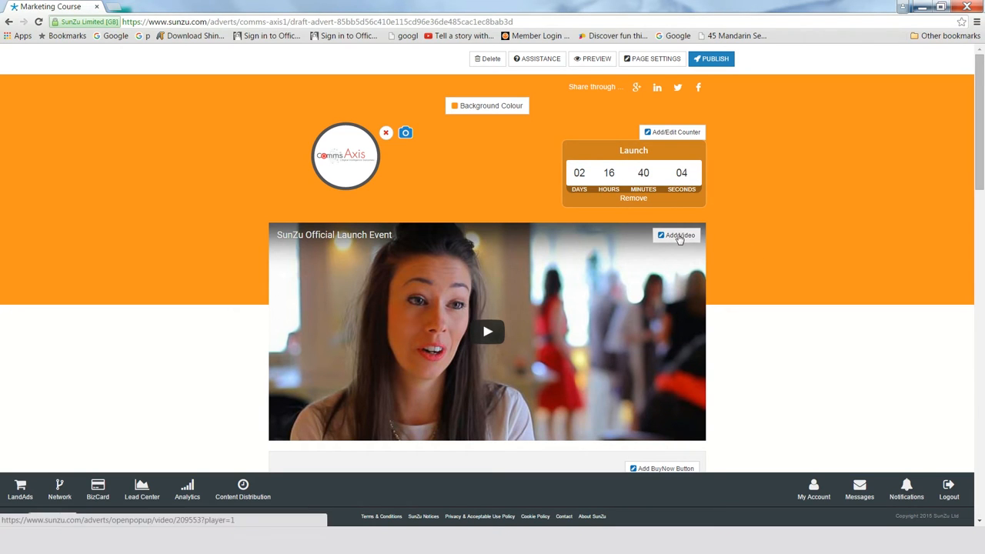
Replace the placeholder clip with the saved CIPR South West video.
click(677, 235)
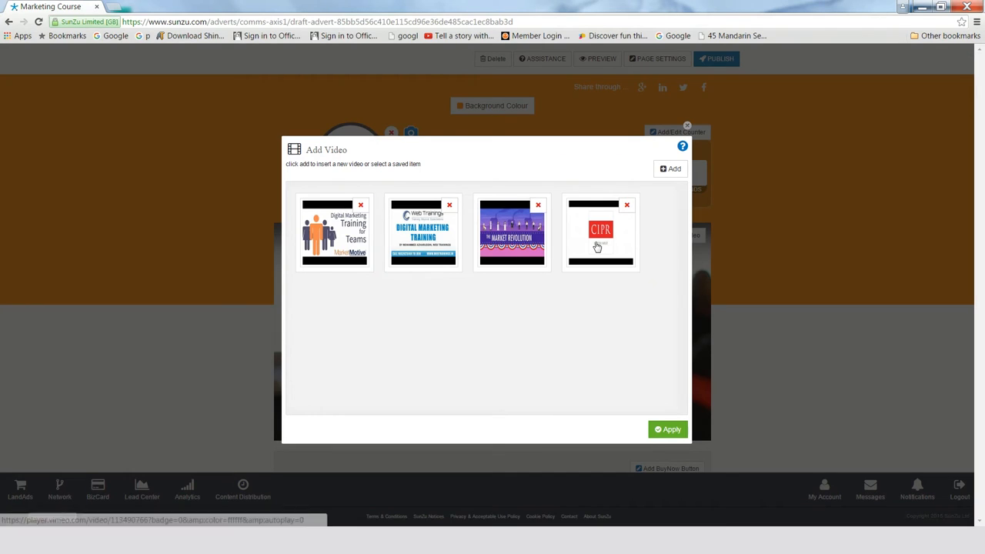
click(668, 430)
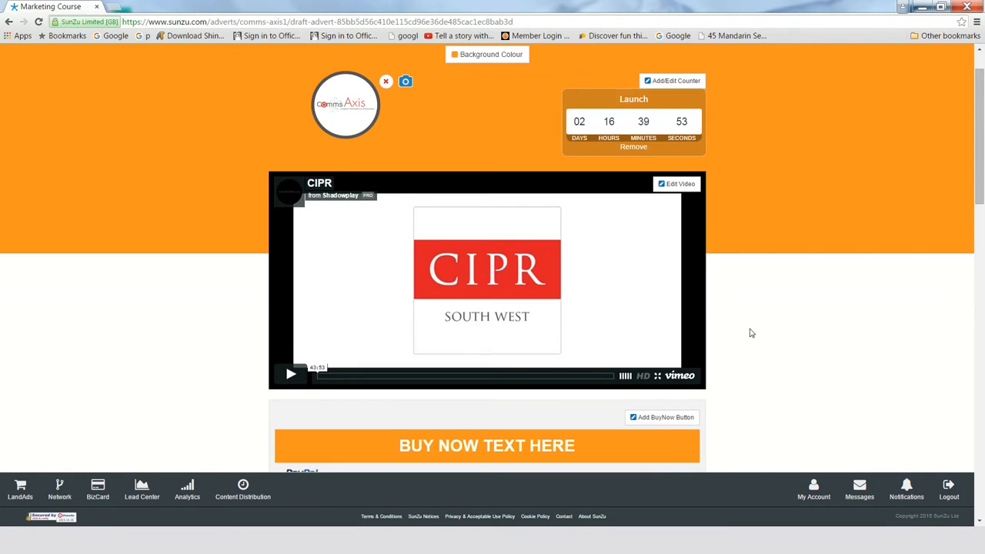
scroll(down, 3)
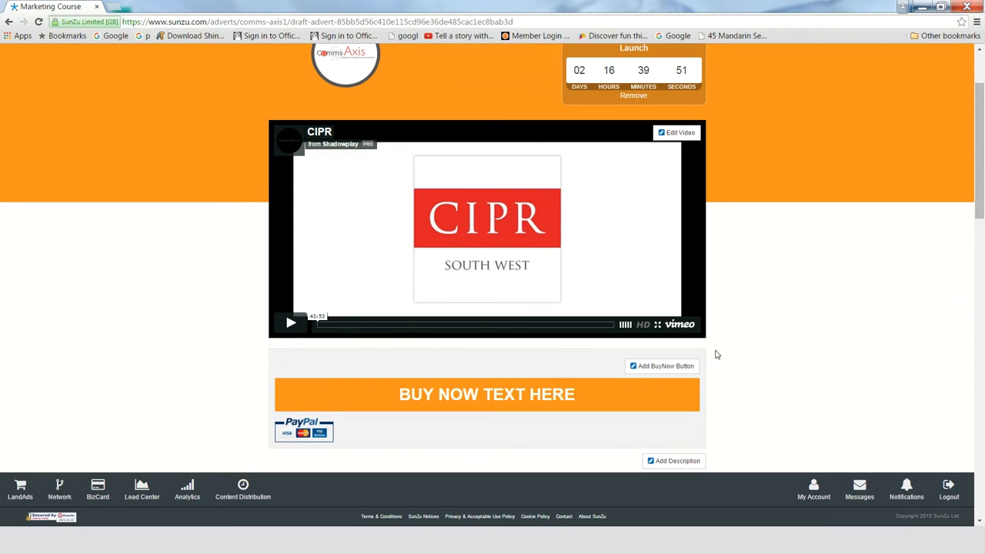
Insert the saved PayPal Buy Now button reading 'Contact us for tiered prices!'.
click(662, 367)
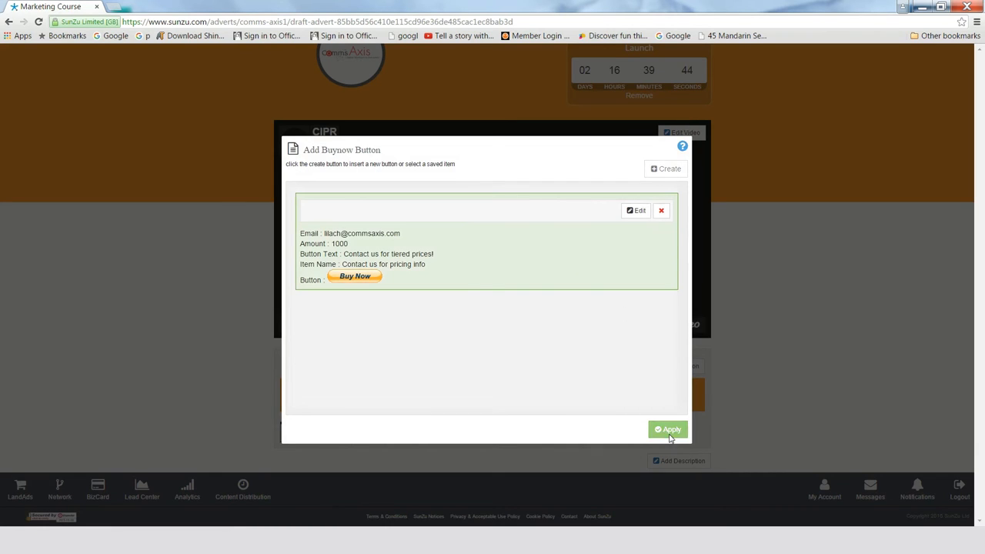
click(668, 429)
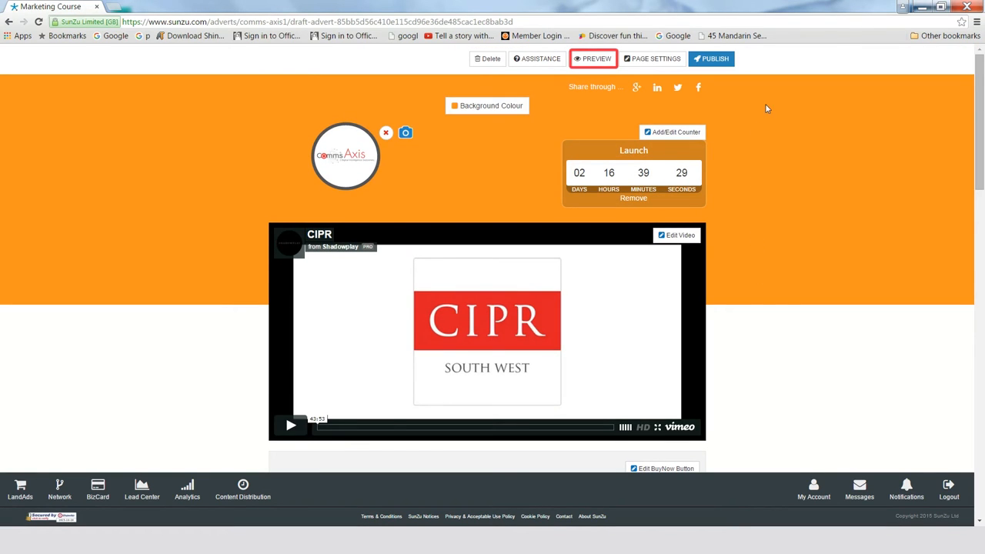
click(592, 59)
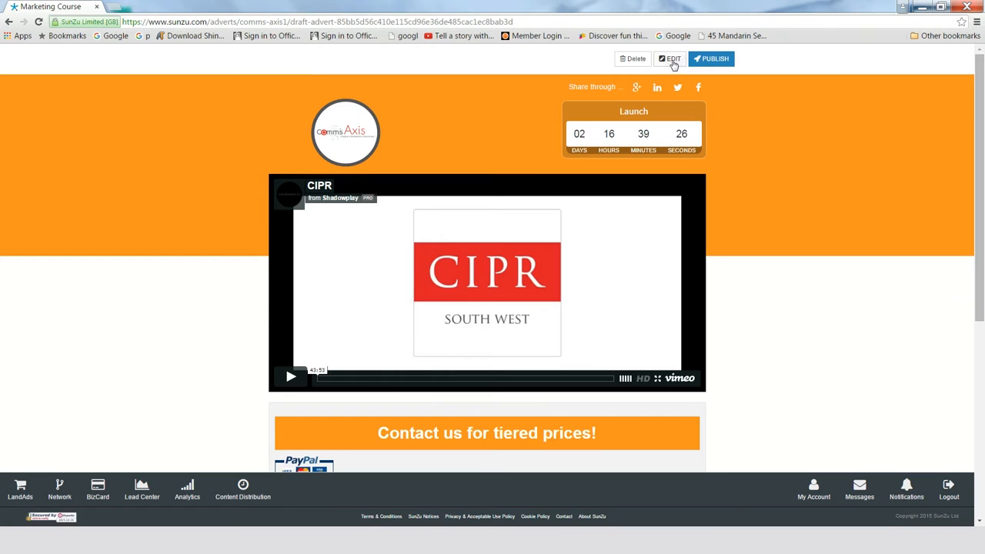
click(669, 59)
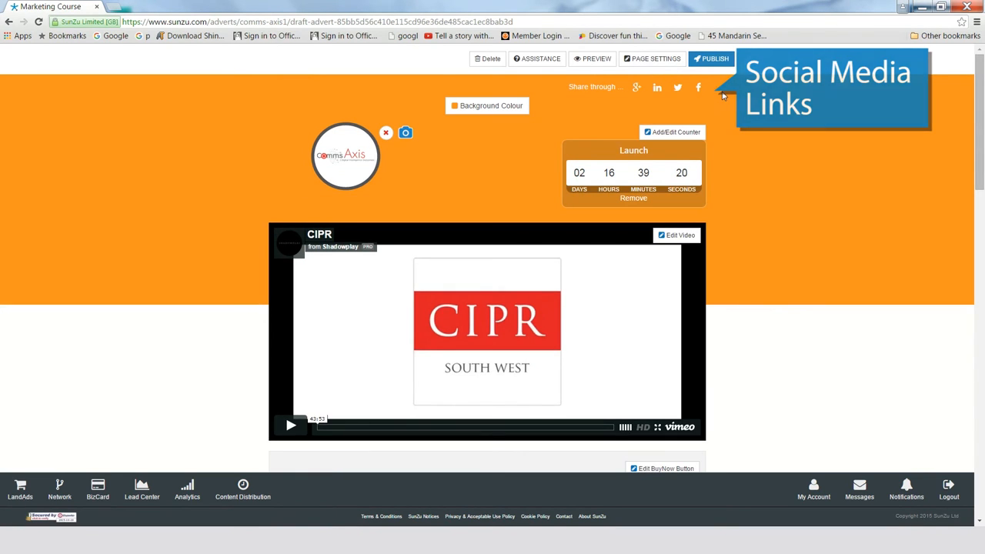
mouse_move(721, 92)
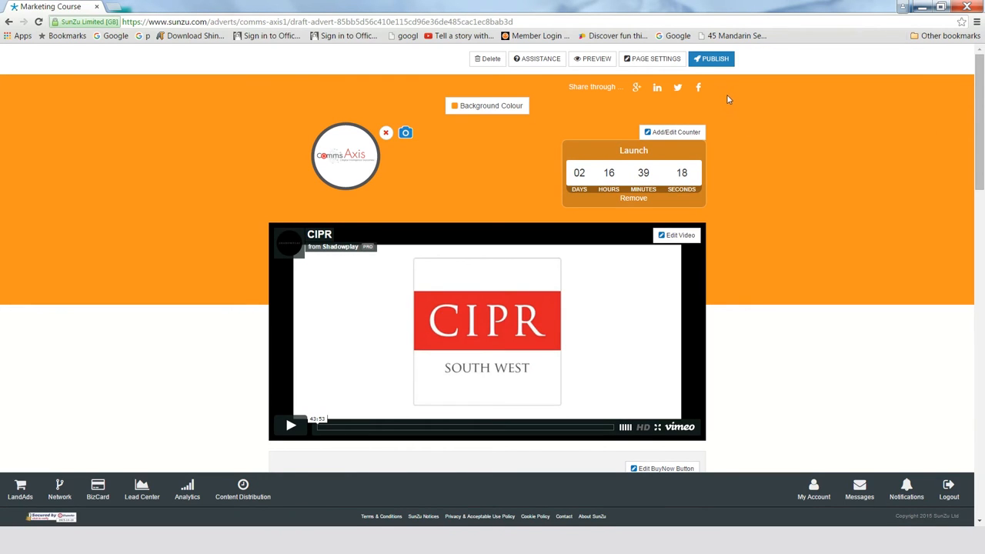
Set the description heading to 'Marketing' and insert the saved Comms Axis training-workshops description.
scroll(down, 3)
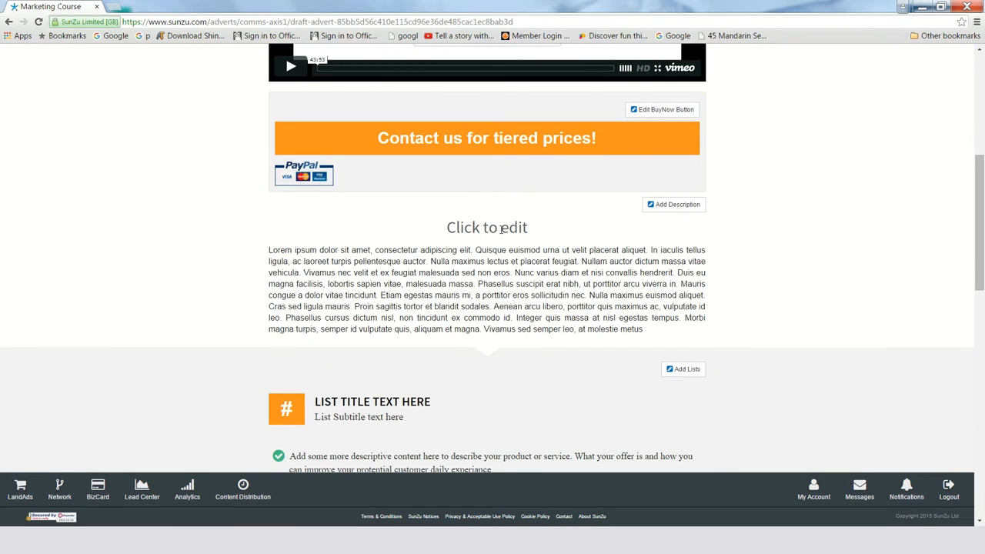
click(486, 228)
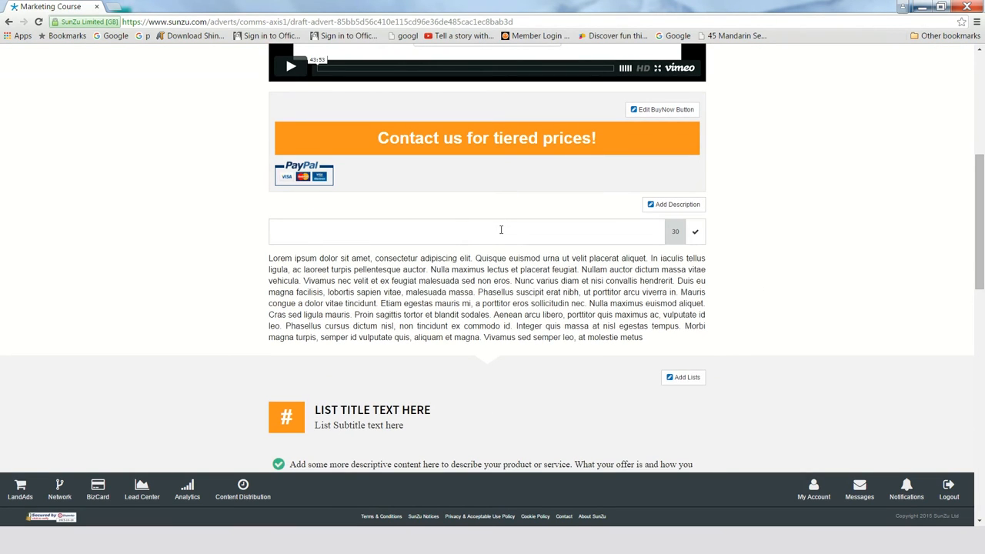
text(Marketing Course)
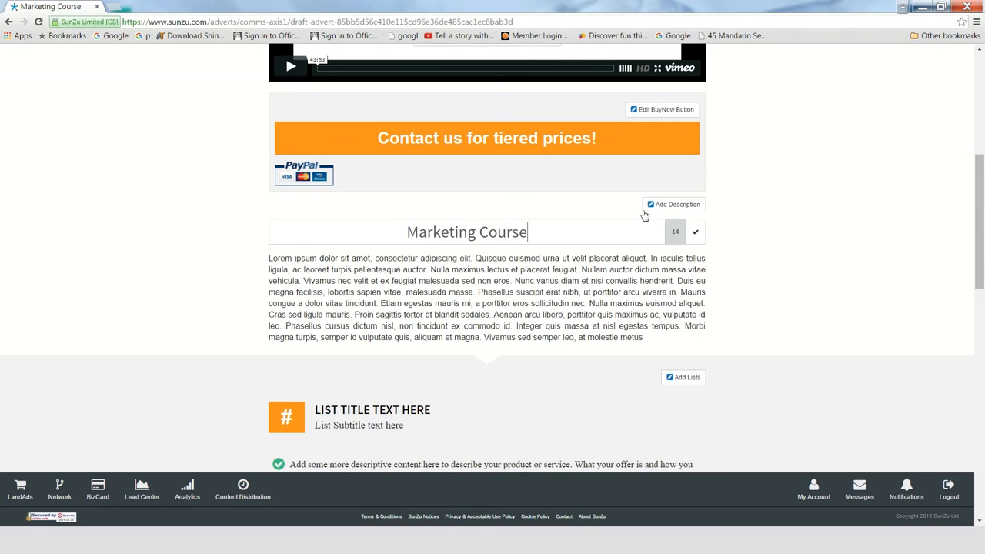
click(677, 203)
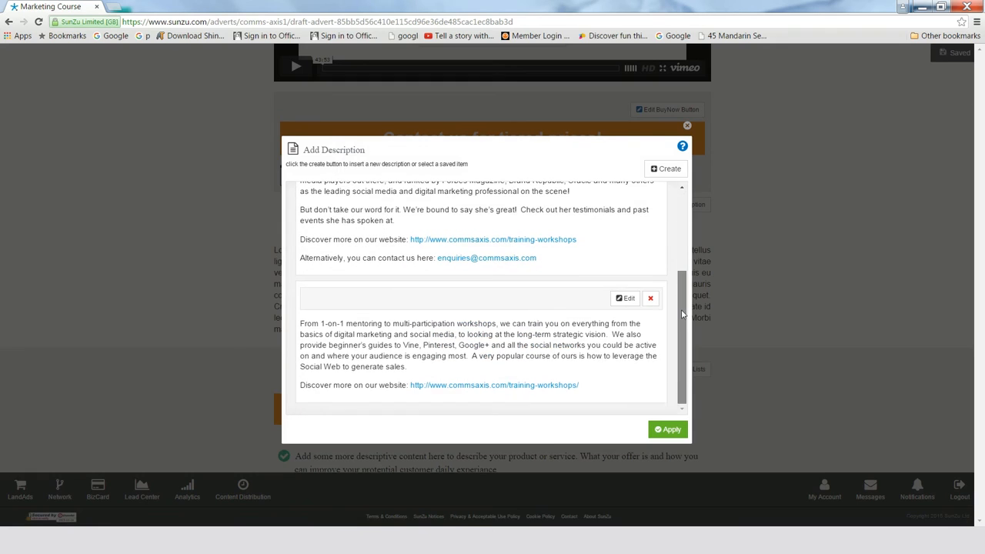
click(667, 429)
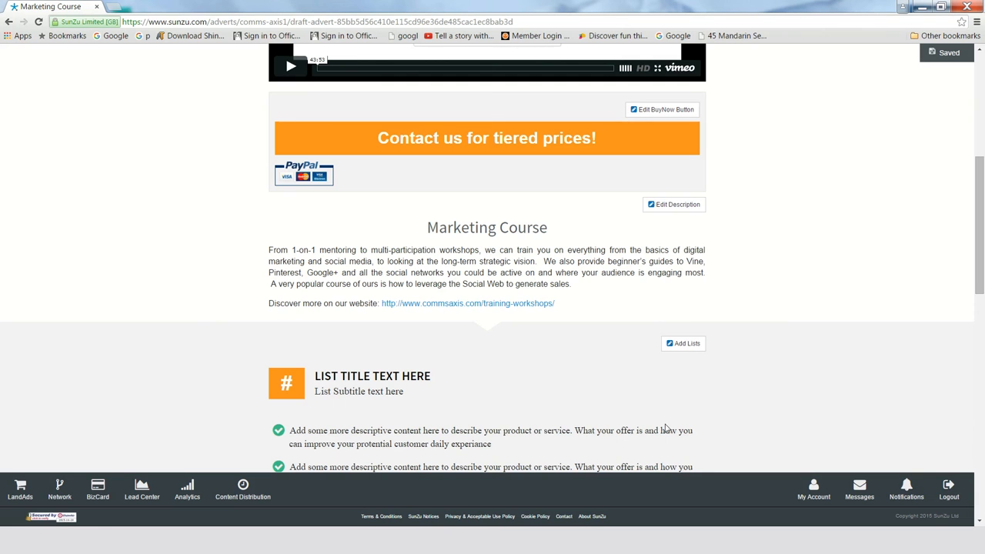
scroll(down, 3)
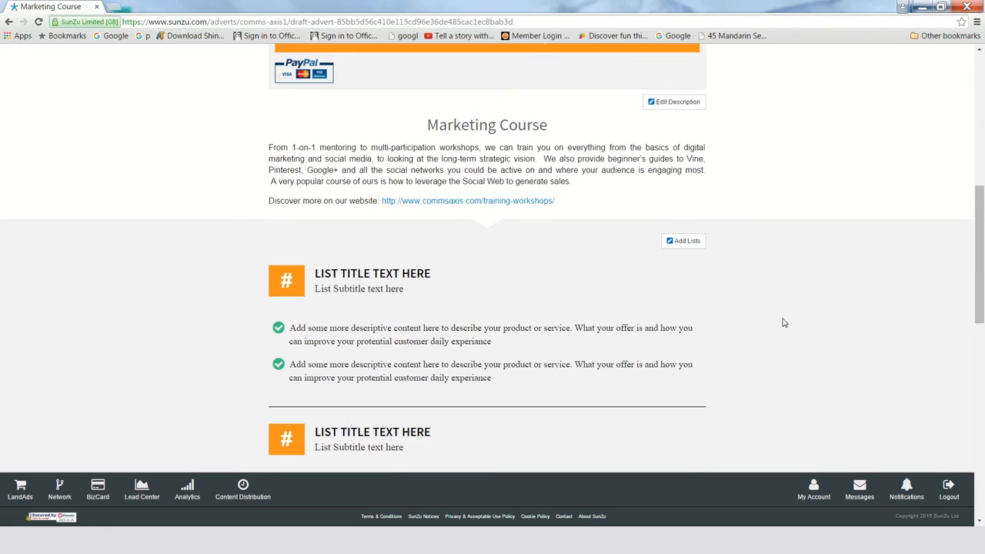
Insert the saved 'Some topics to digest' list of social media course topics into the list section.
click(684, 240)
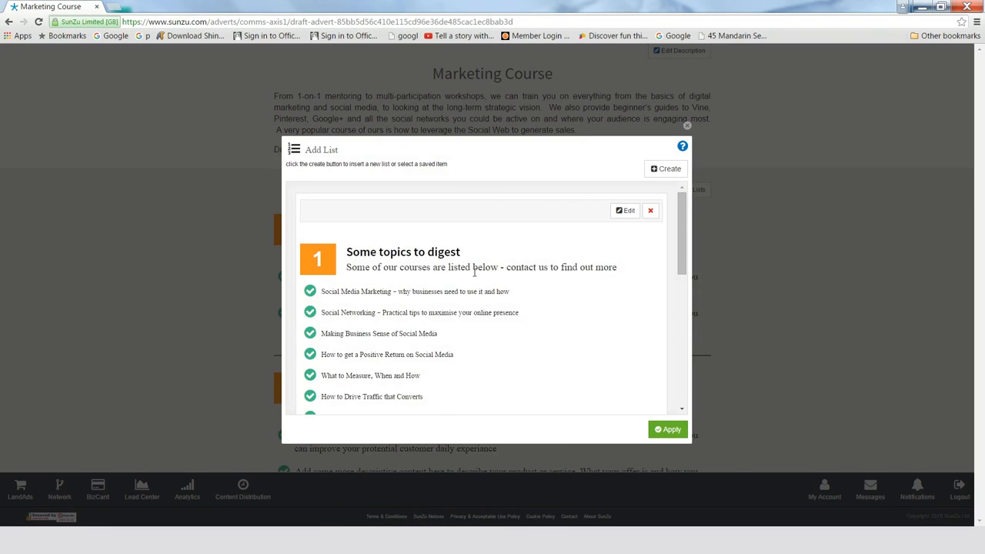
click(668, 429)
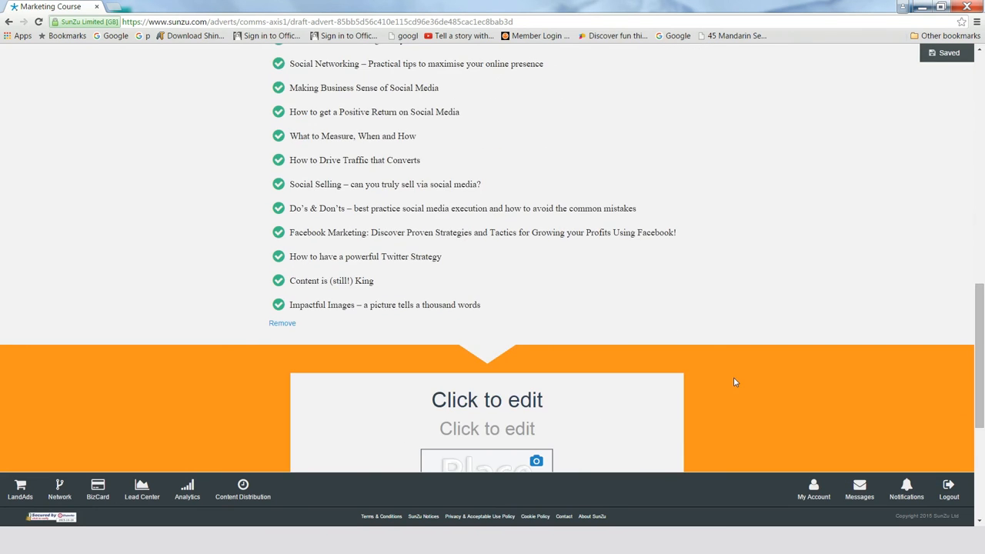
scroll(up, 3)
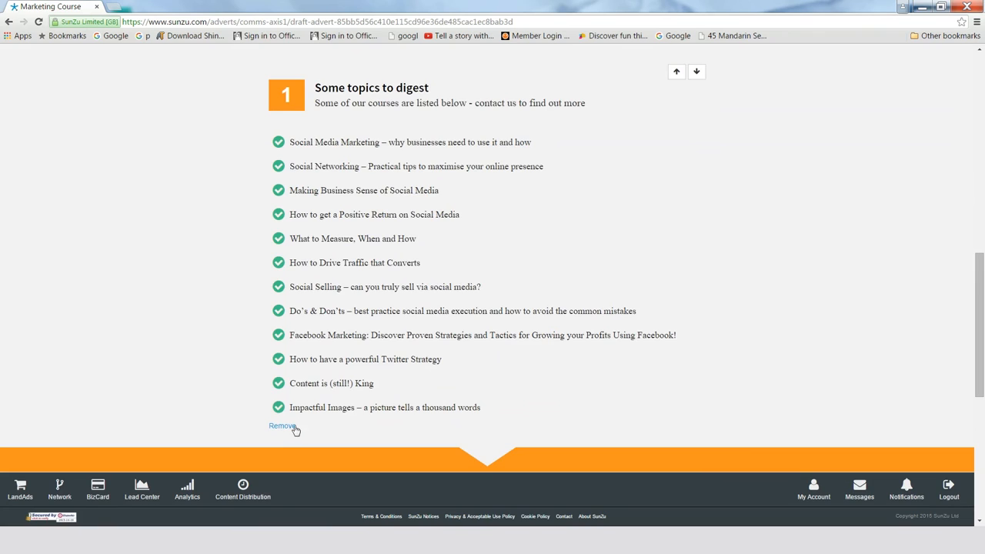
click(282, 424)
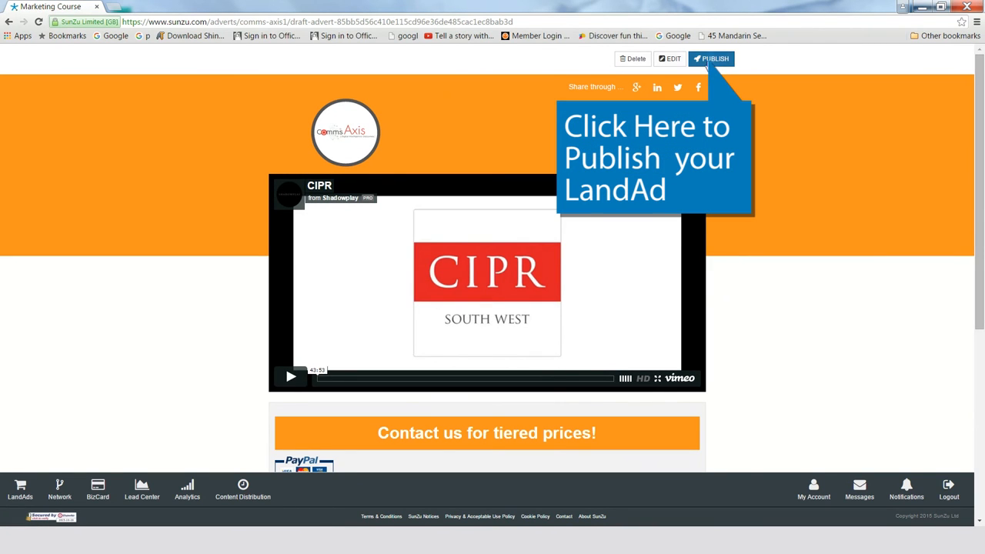
Publish the LandAd and scroll the live page from video and Buy Now button down to the contact section.
click(710, 59)
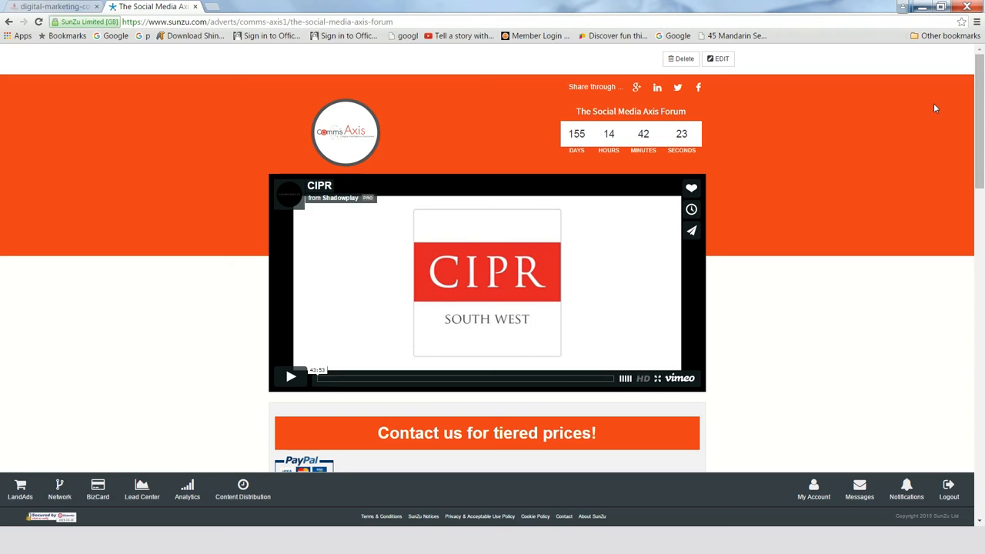
scroll(down, 3)
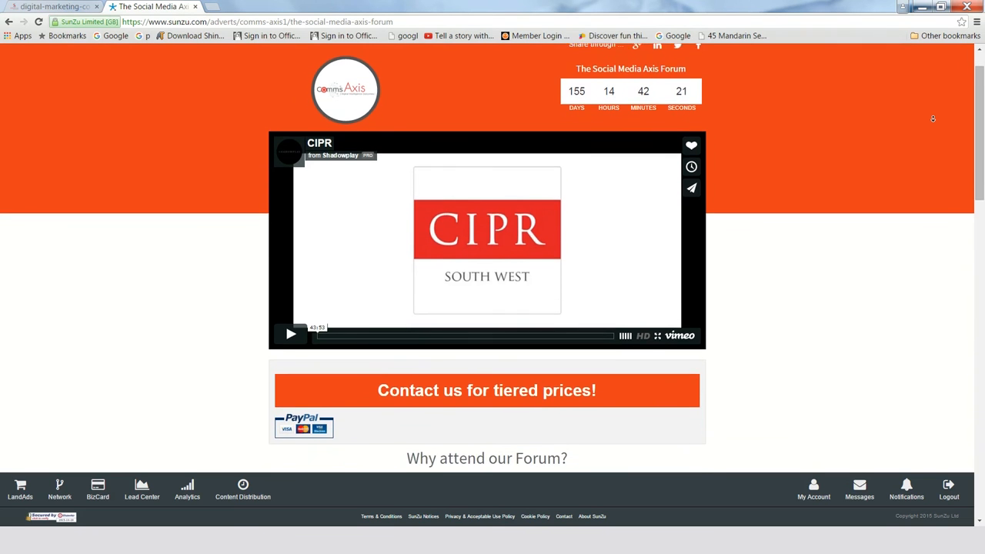
scroll(down, 3)
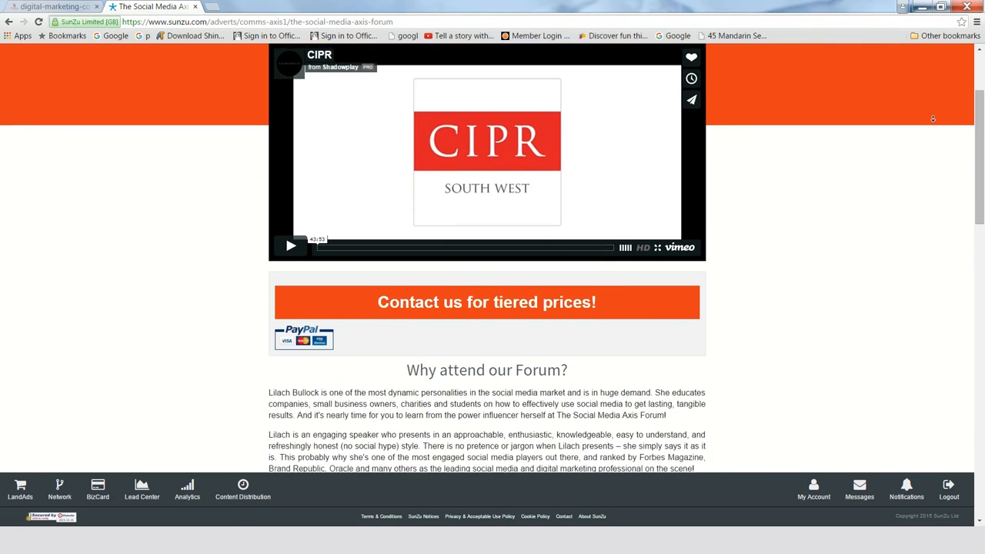
scroll(down, 3)
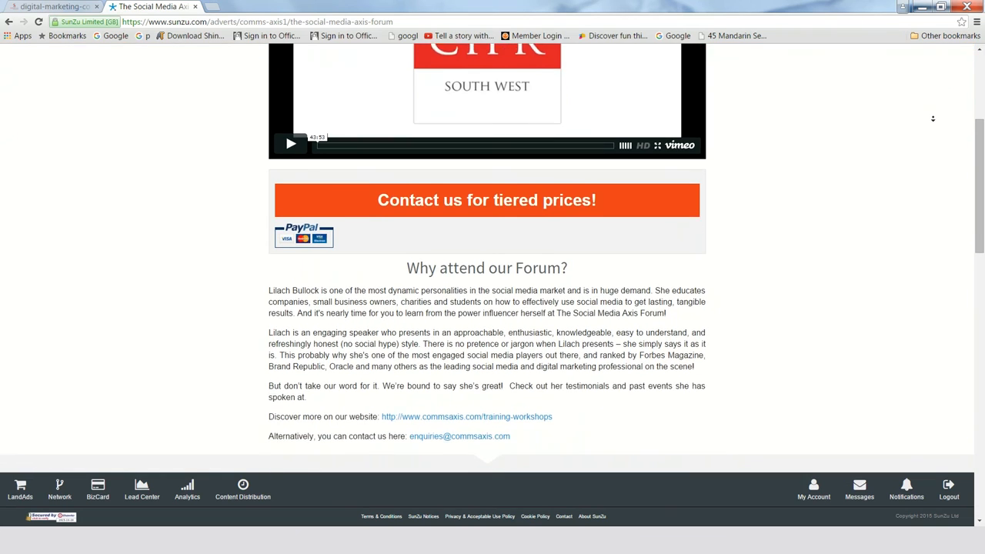
scroll(down, 3)
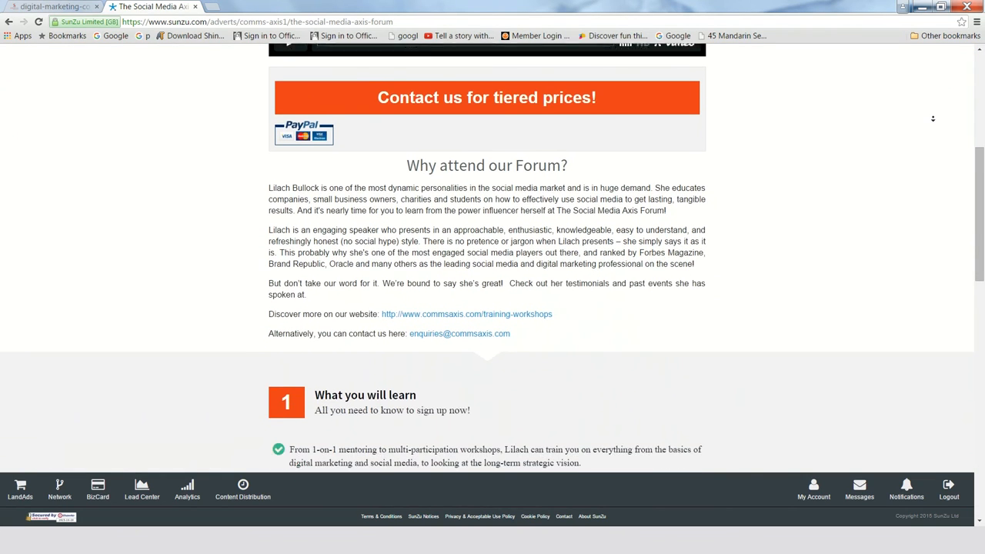
scroll(down, 3)
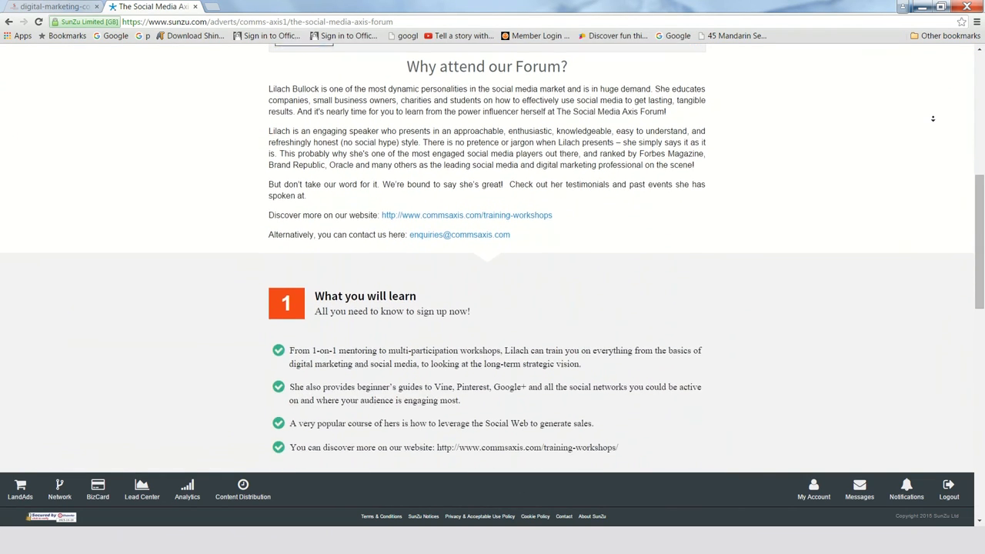
scroll(down, 3)
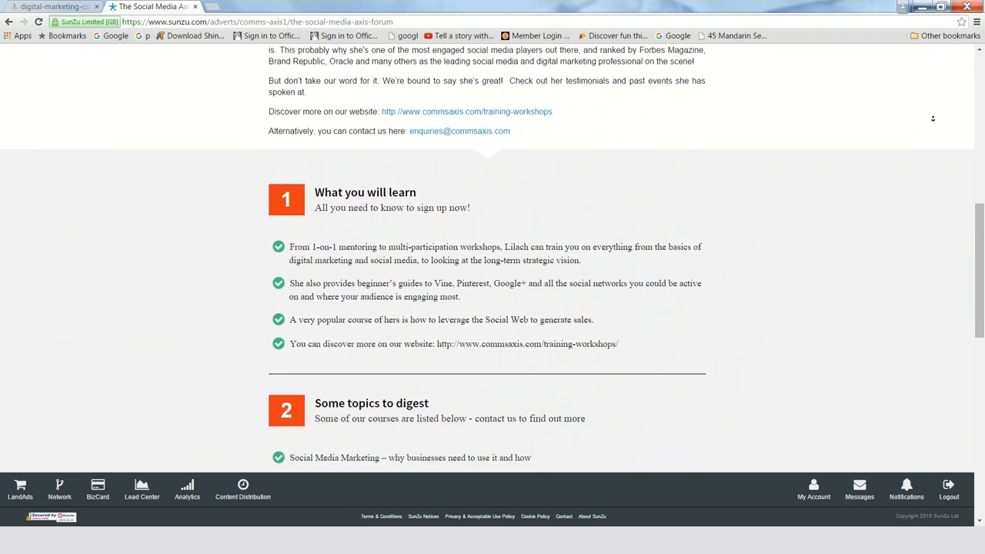
scroll(down, 3)
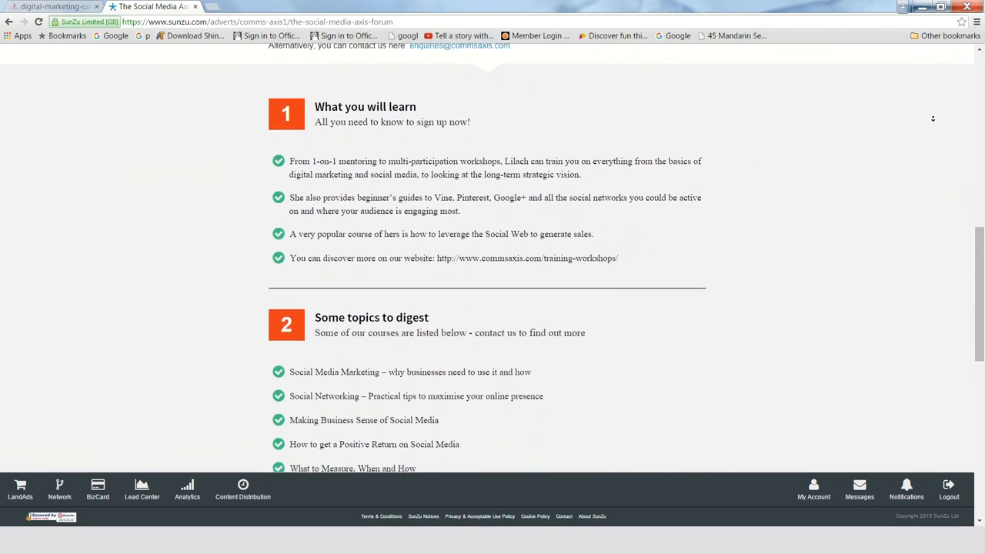
scroll(down, 3)
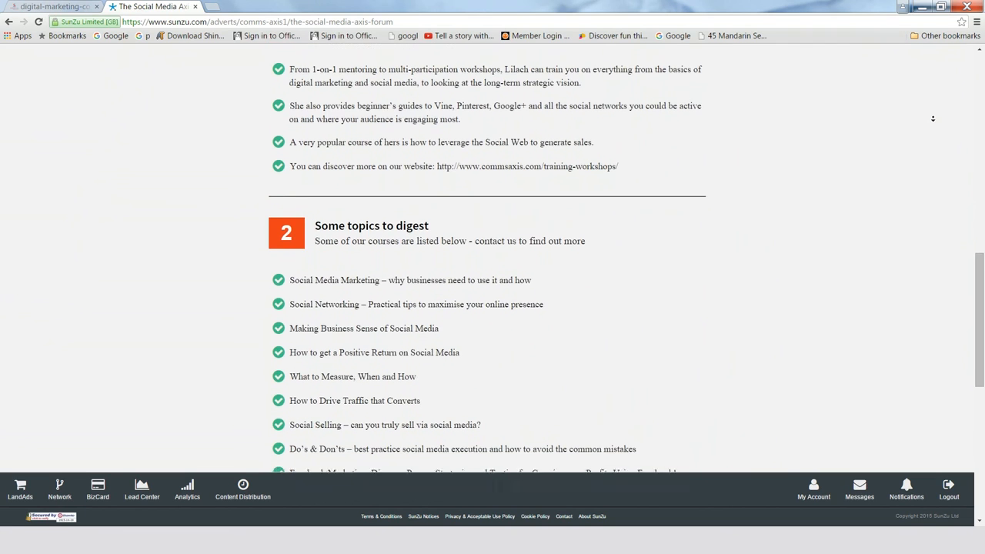
scroll(down, 3)
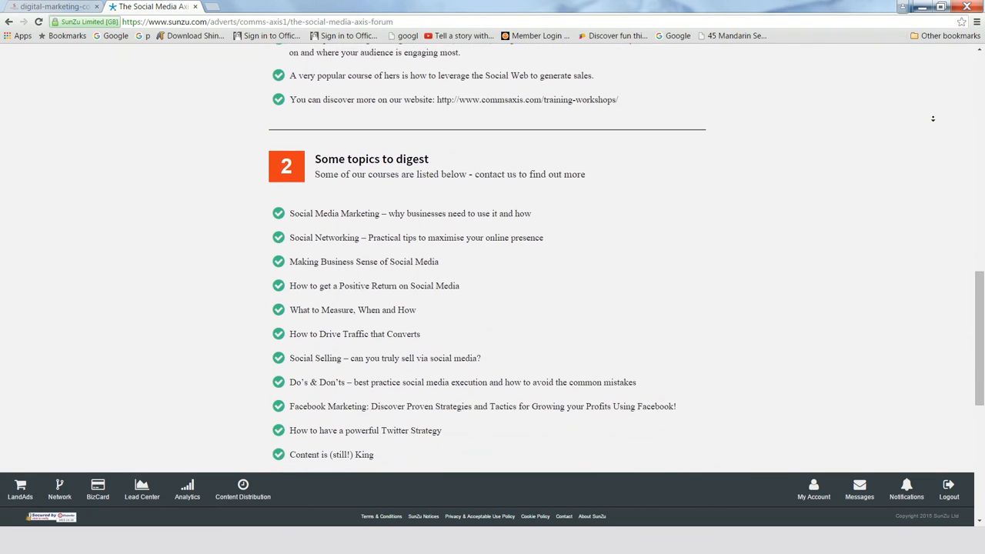
scroll(down, 3)
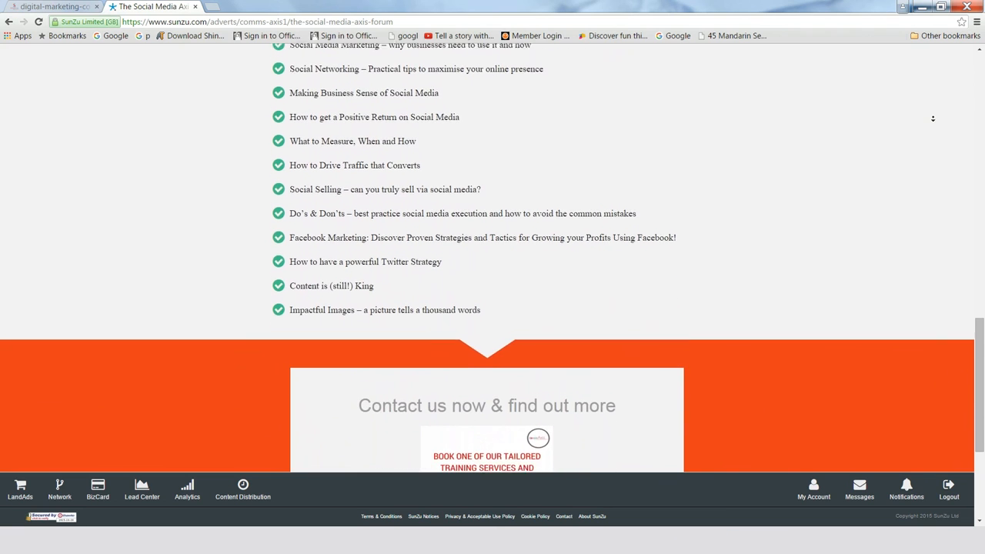
scroll(down, 3)
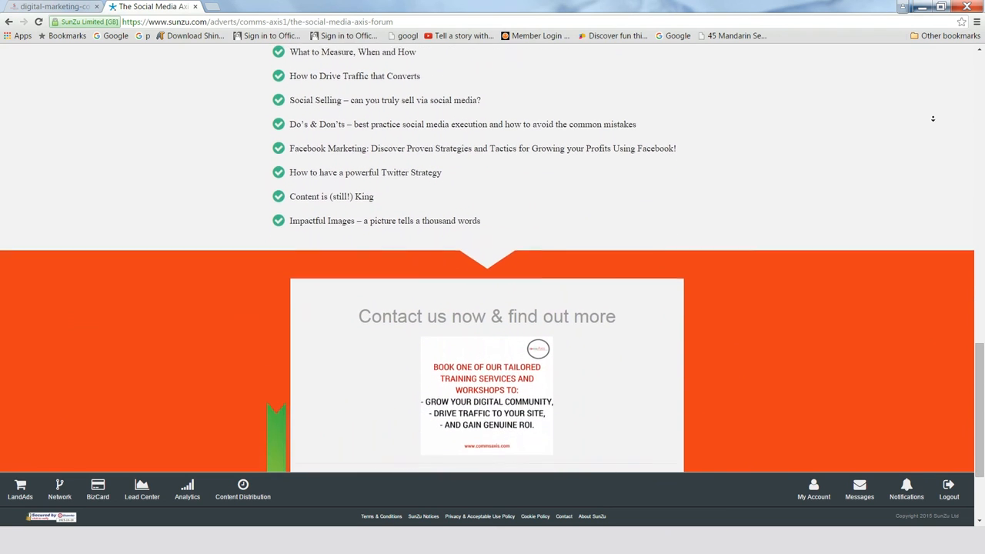